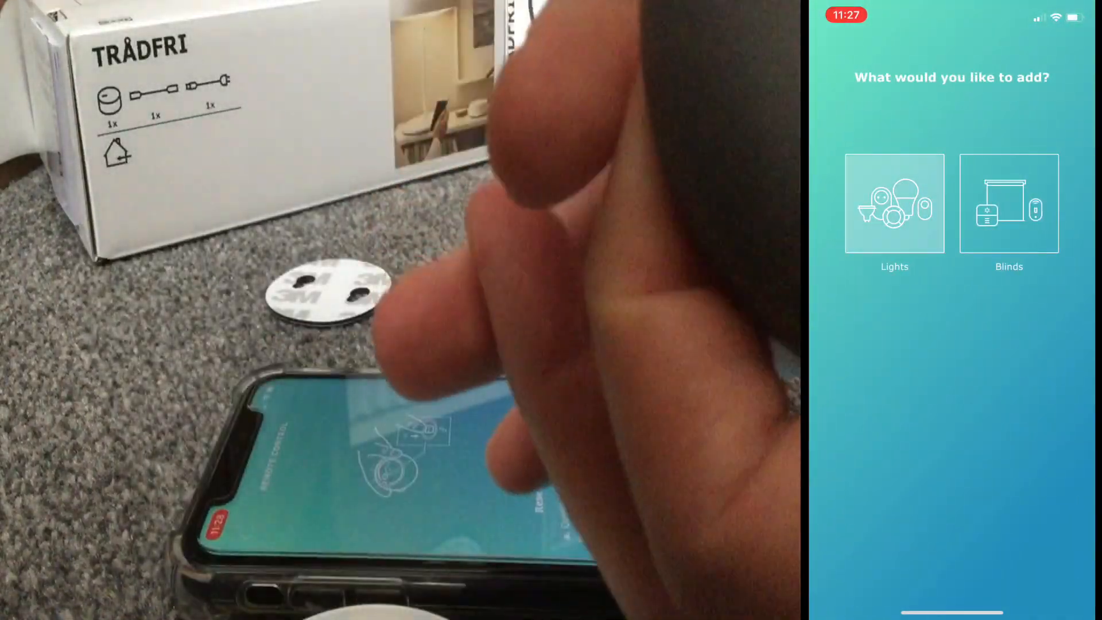
Add the remote control under Lights, reset it, and confirm it was found.
{"action": "left_click", "coordinate": [893, 204]}
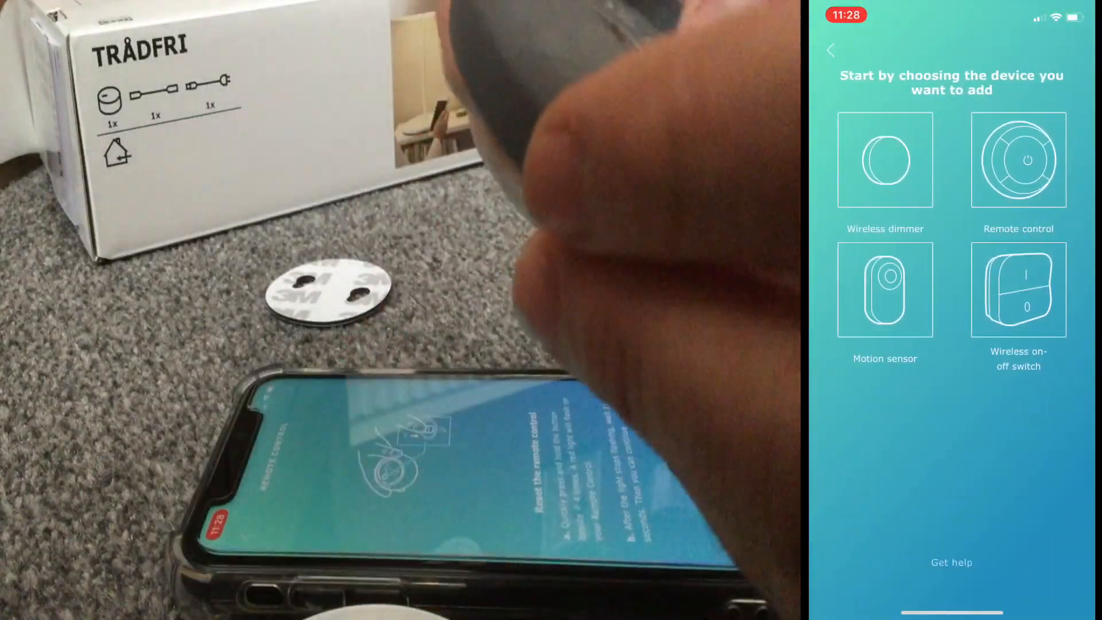
{"action": "left_click", "coordinate": [1016, 159]}
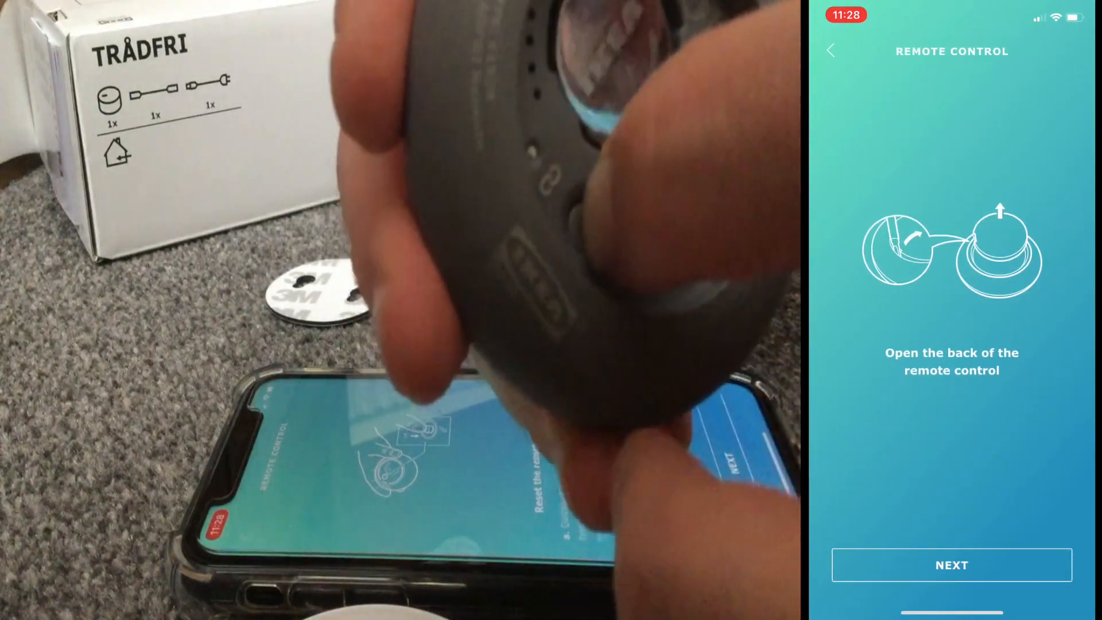
{"action": "left_click", "coordinate": [950, 565]}
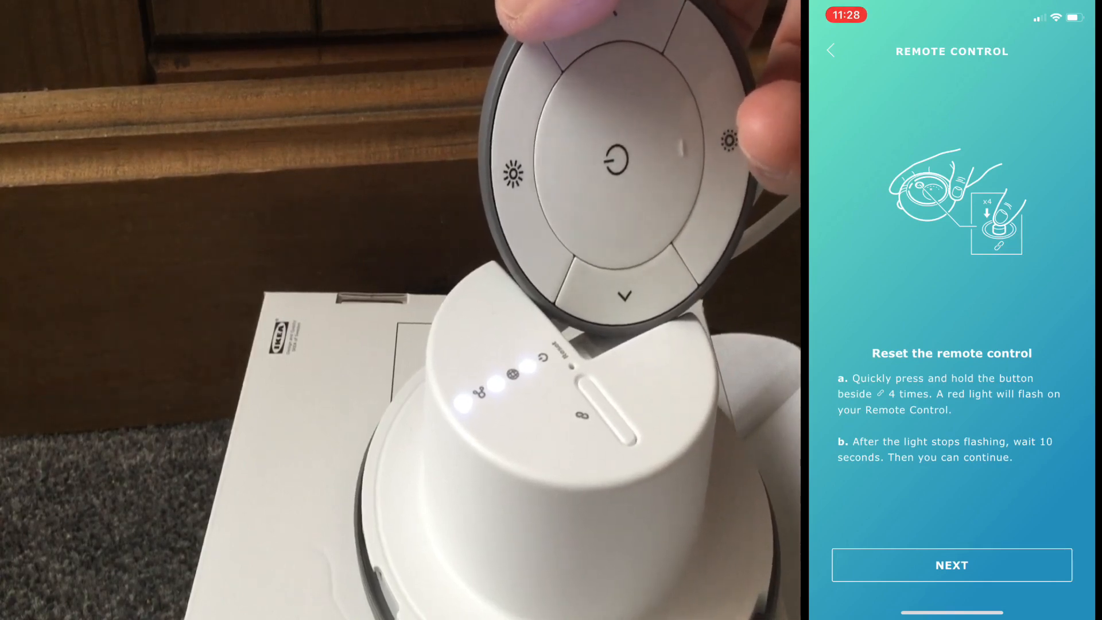
{"action": "left_click", "coordinate": [951, 564]}
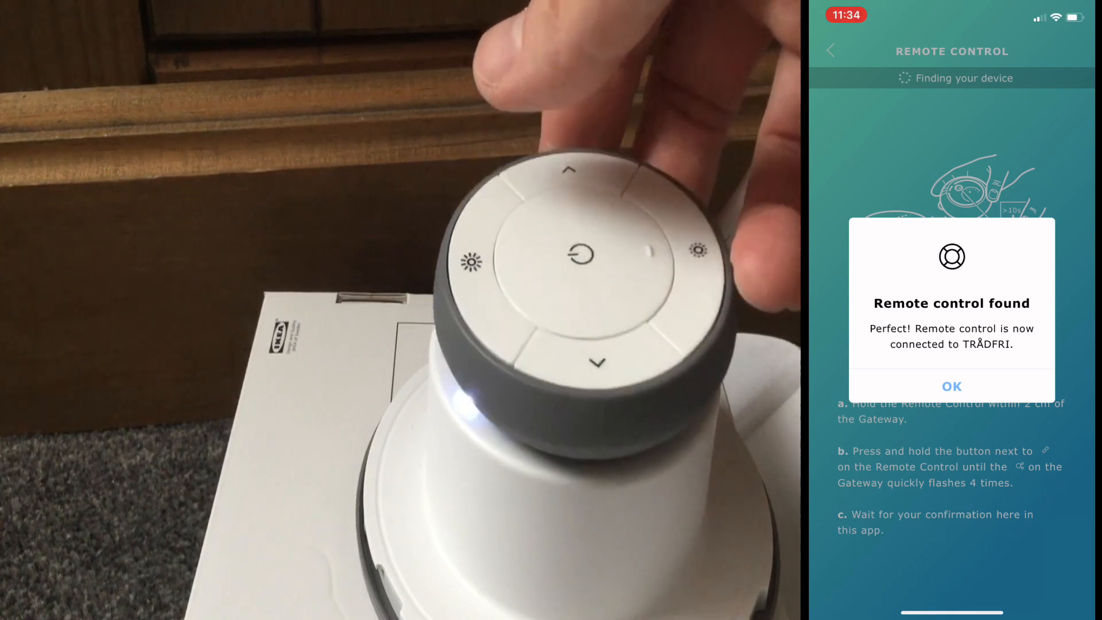
{"action": "left_click", "coordinate": [951, 386]}
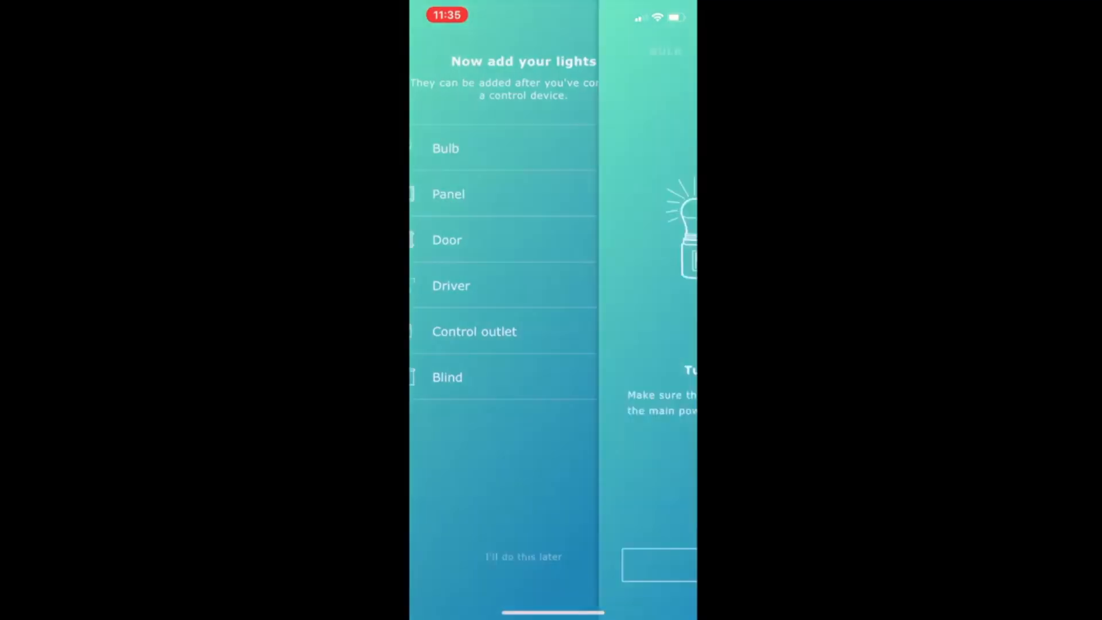
Add a powered-on bulb, using the remote control as its control device.
{"action": "left_click", "coordinate": [445, 148]}
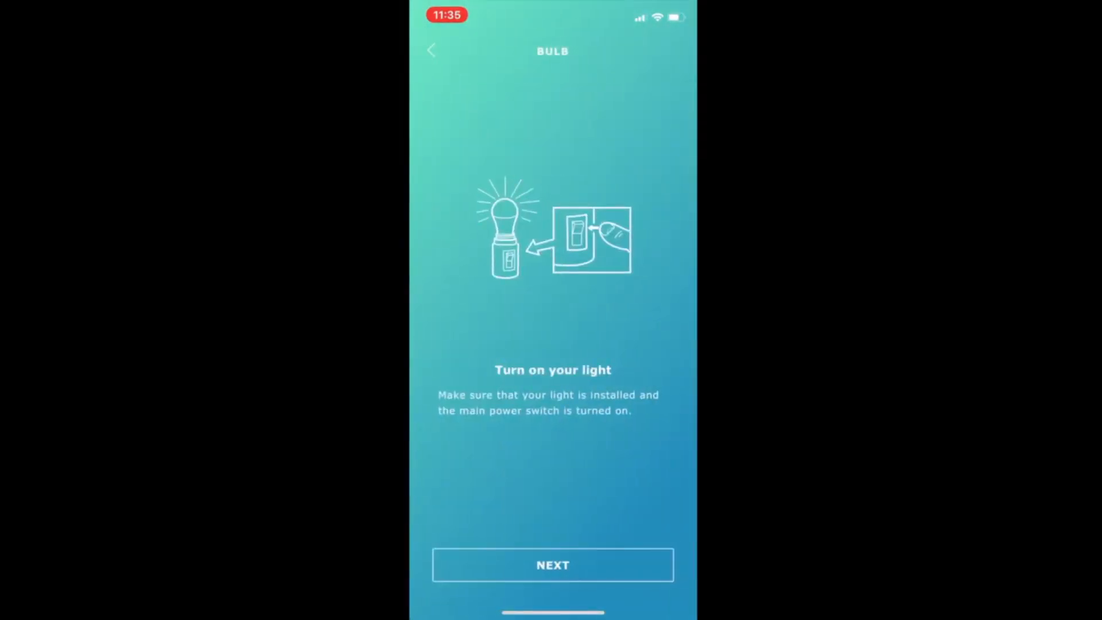
{"action": "left_click", "coordinate": [552, 564]}
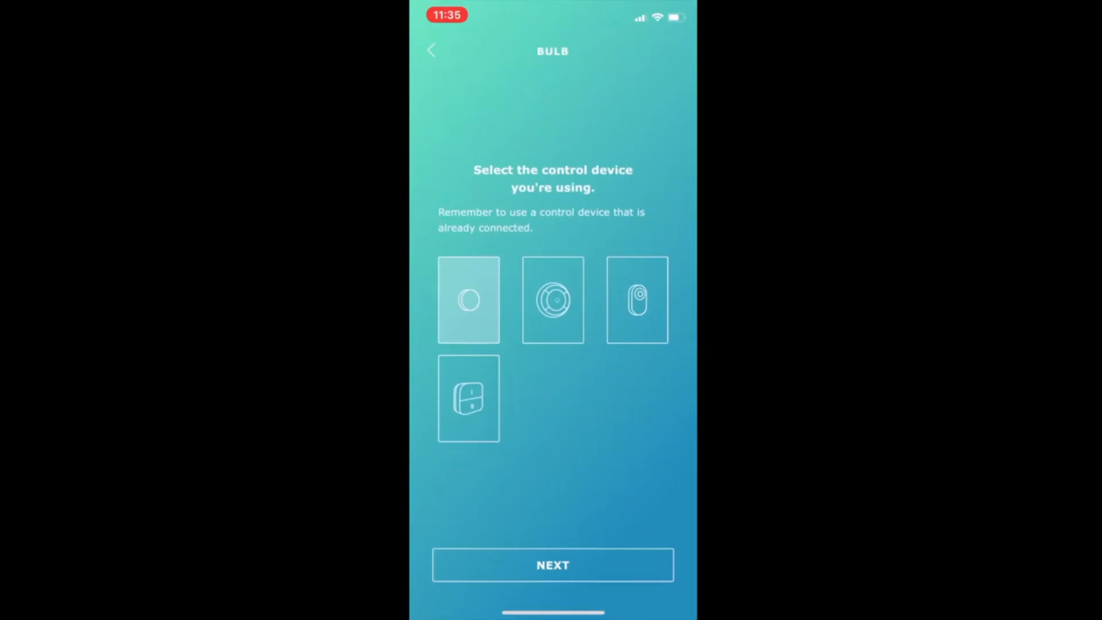
{"action": "left_click", "coordinate": [552, 299]}
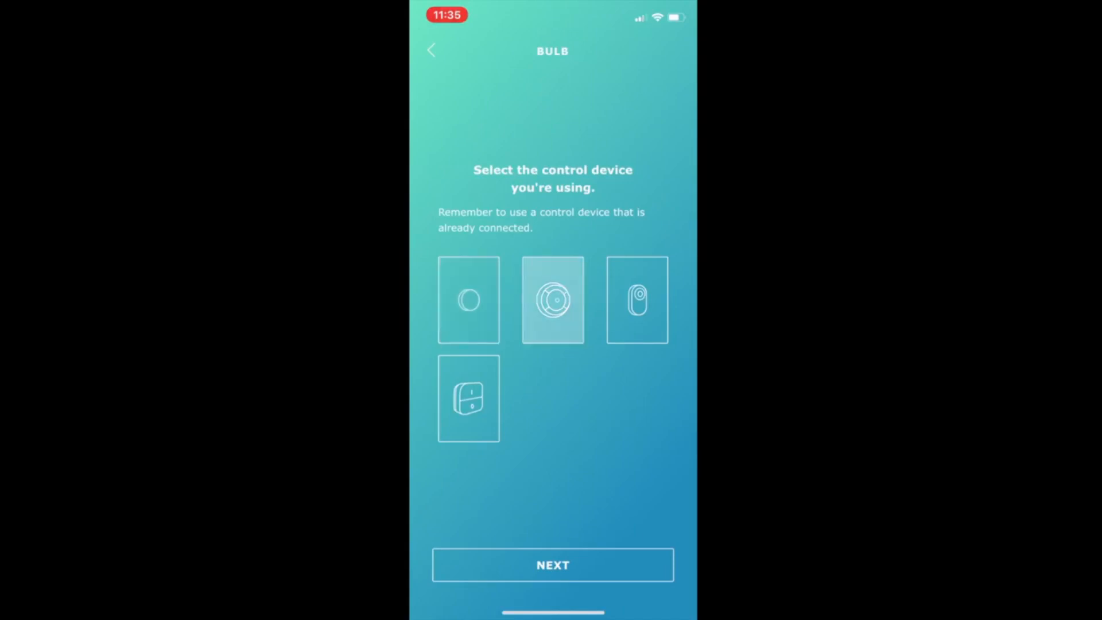
{"action": "left_click", "coordinate": [551, 564]}
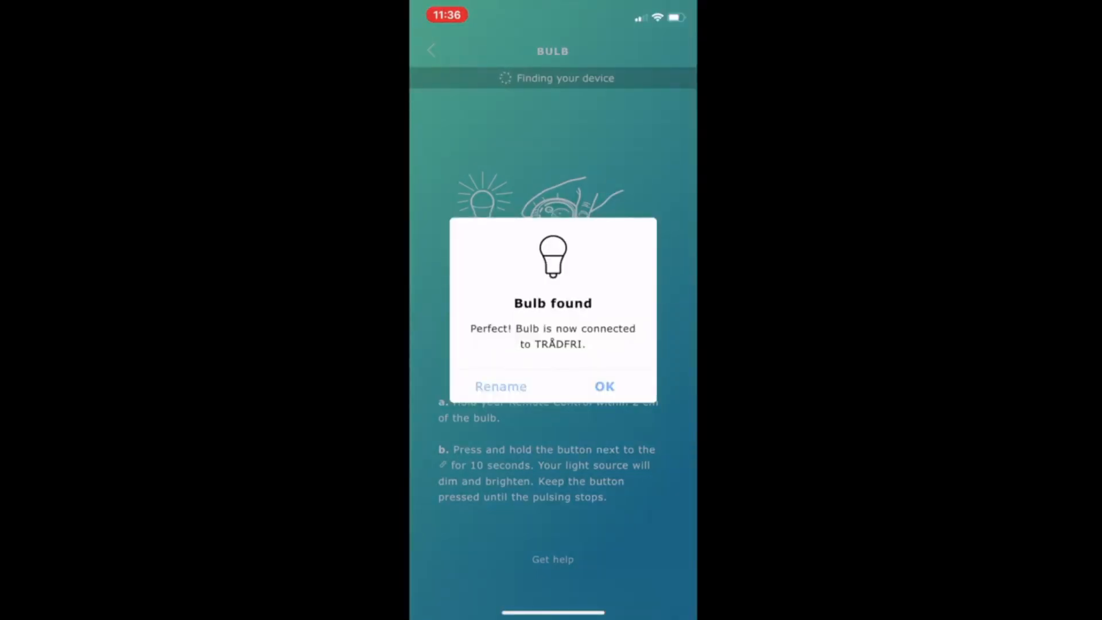
Rename the newly found bulb to 'Lamp'.
{"action": "left_click", "coordinate": [500, 386]}
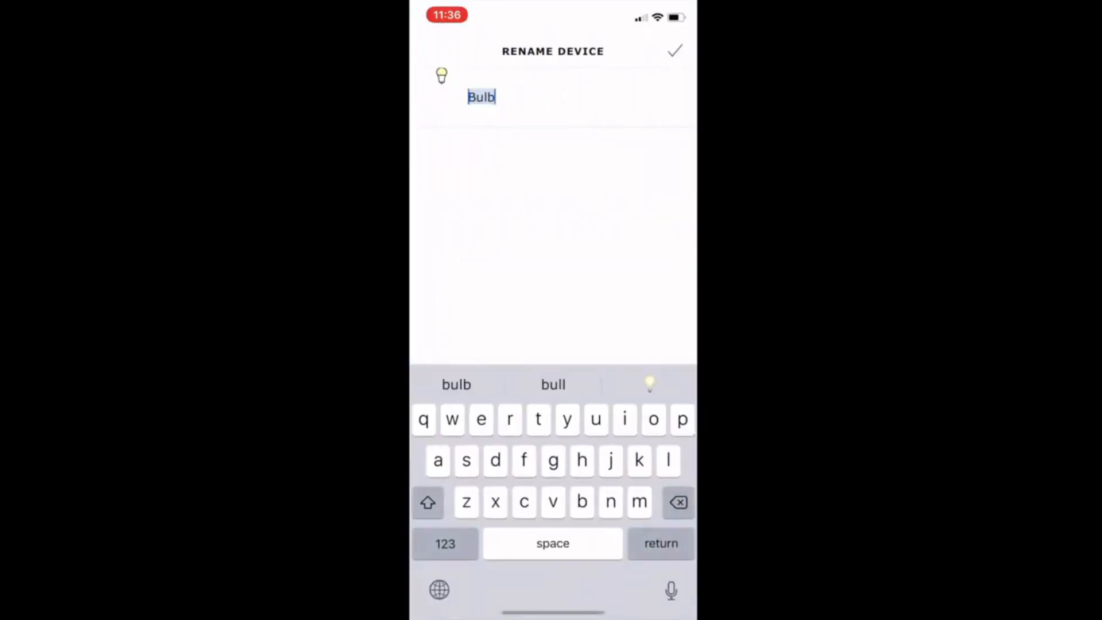
{"action": "left_click", "coordinate": [427, 502]}
{"action": "type", "text": "Lamp"}
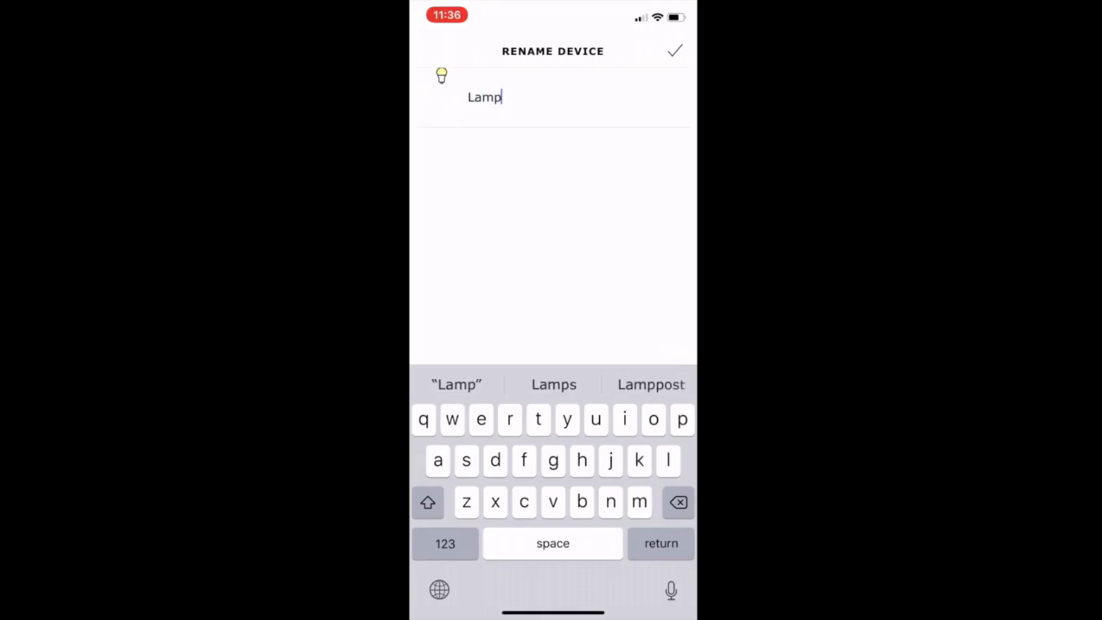
{"action": "left_click", "coordinate": [672, 51]}
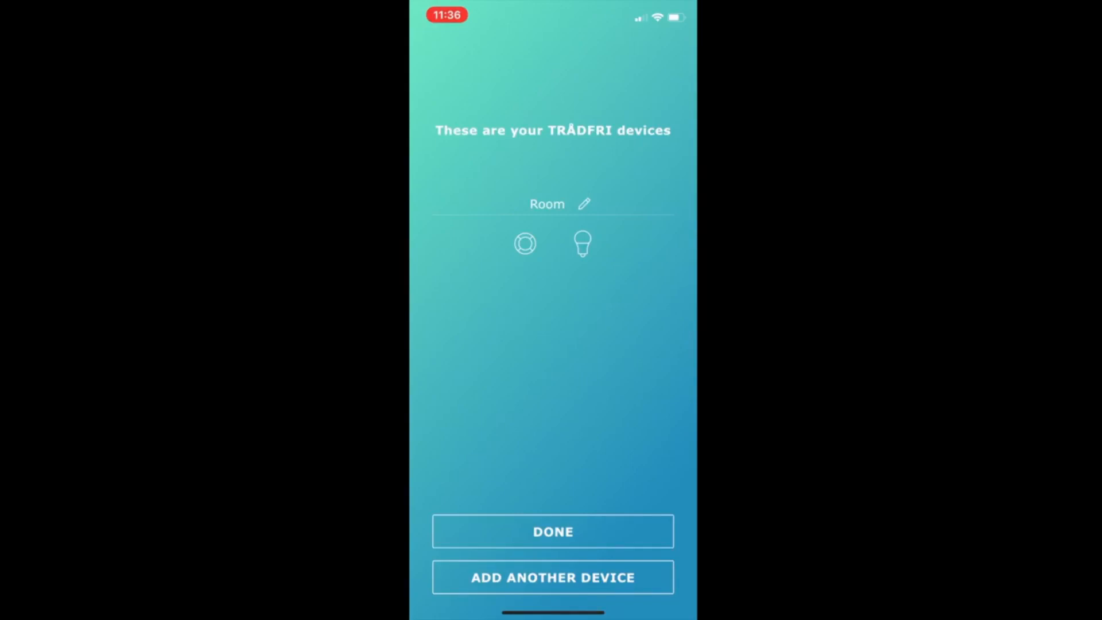
Name the room 'Living Room' and finish adding devices.
{"action": "left_click", "coordinate": [552, 203]}
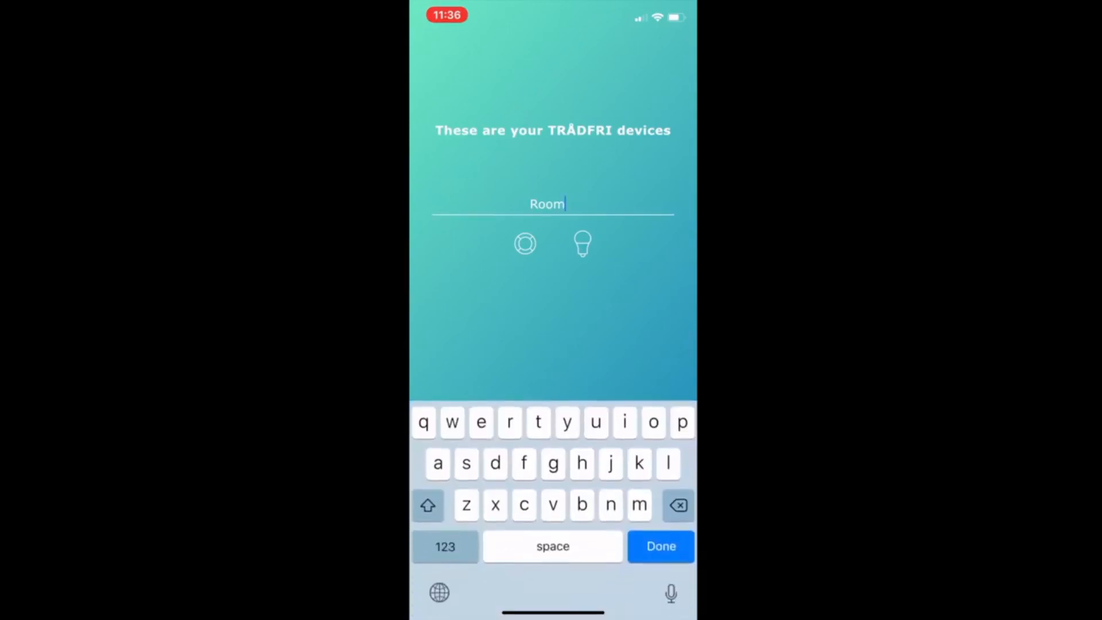
{"action": "left_click", "coordinate": [427, 505]}
{"action": "type", "text": "Living "}
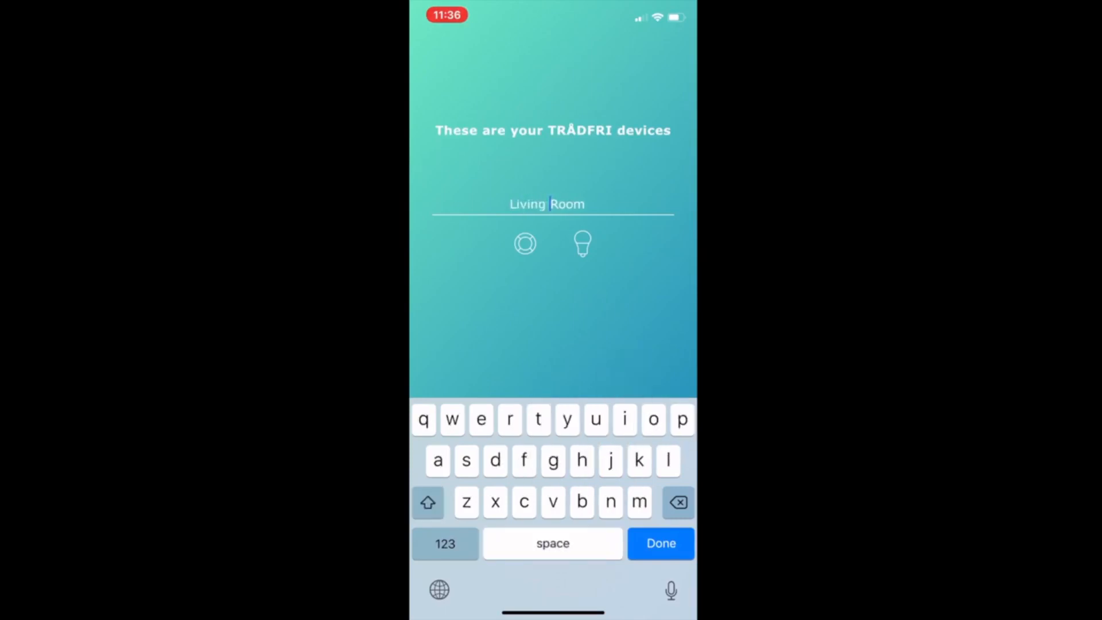
{"action": "left_click", "coordinate": [660, 543]}
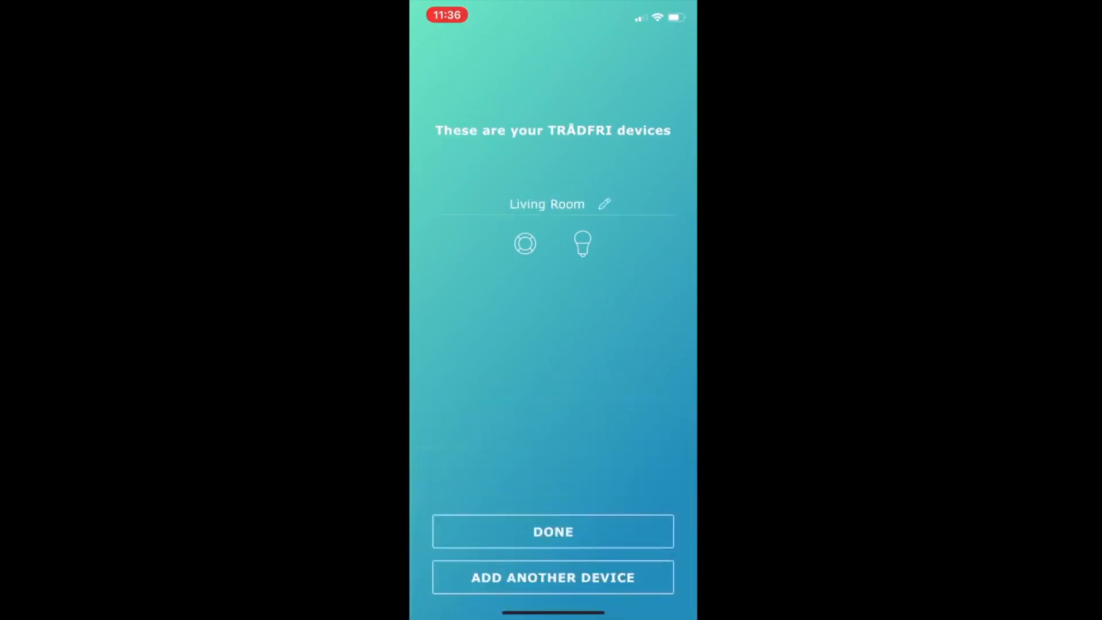
{"action": "left_click", "coordinate": [552, 530]}
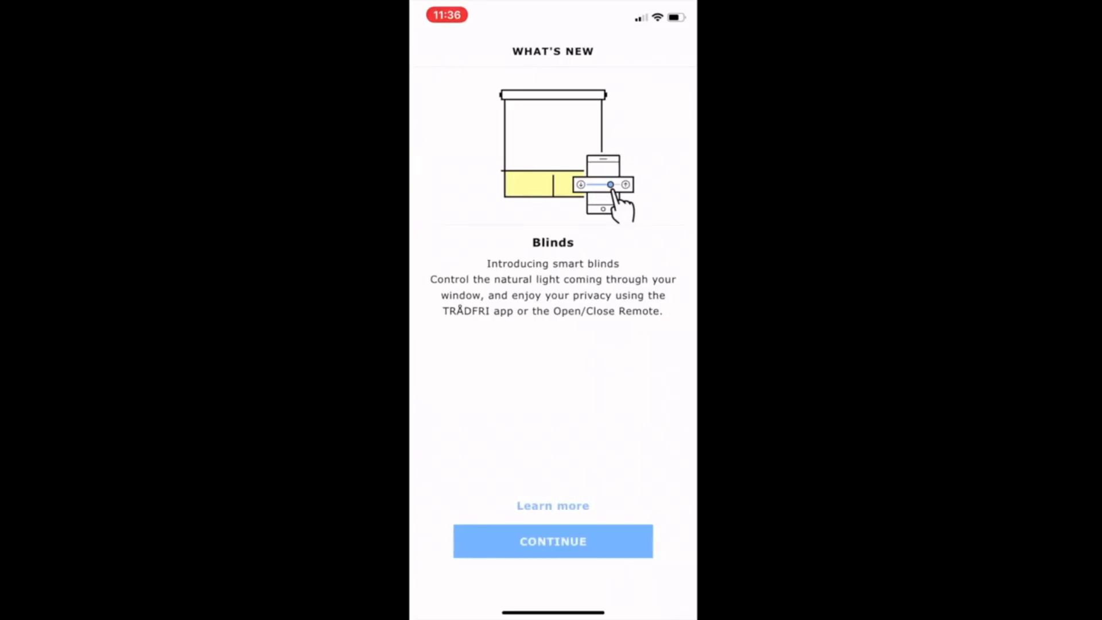
Dismiss the What's New screen and the update notice, returning to My Home.
{"action": "left_click", "coordinate": [552, 541]}
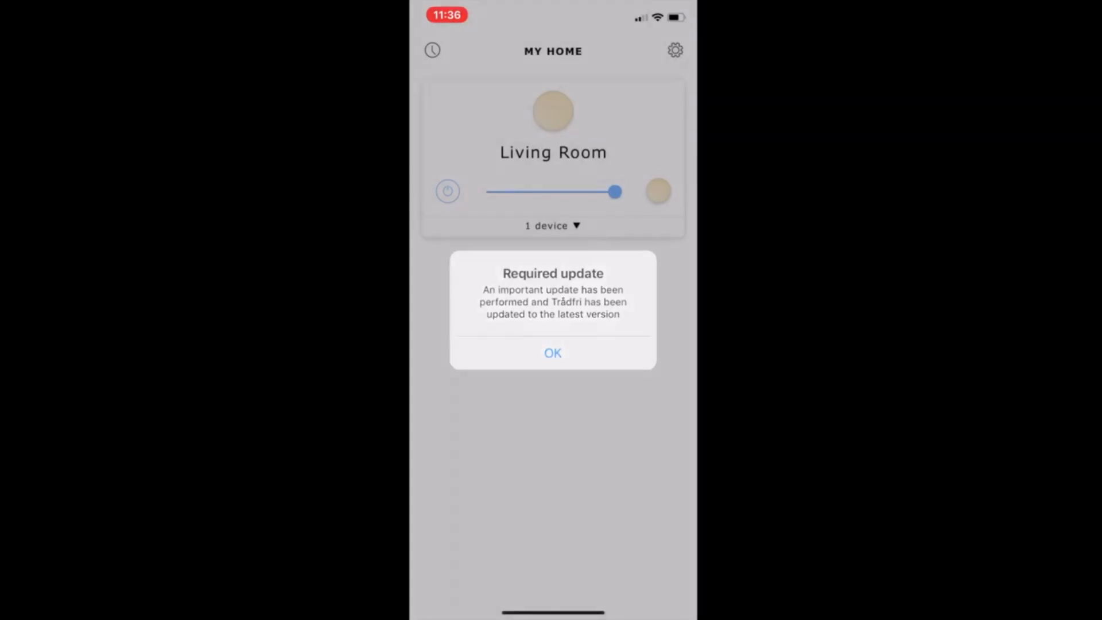
{"action": "left_click", "coordinate": [552, 353]}
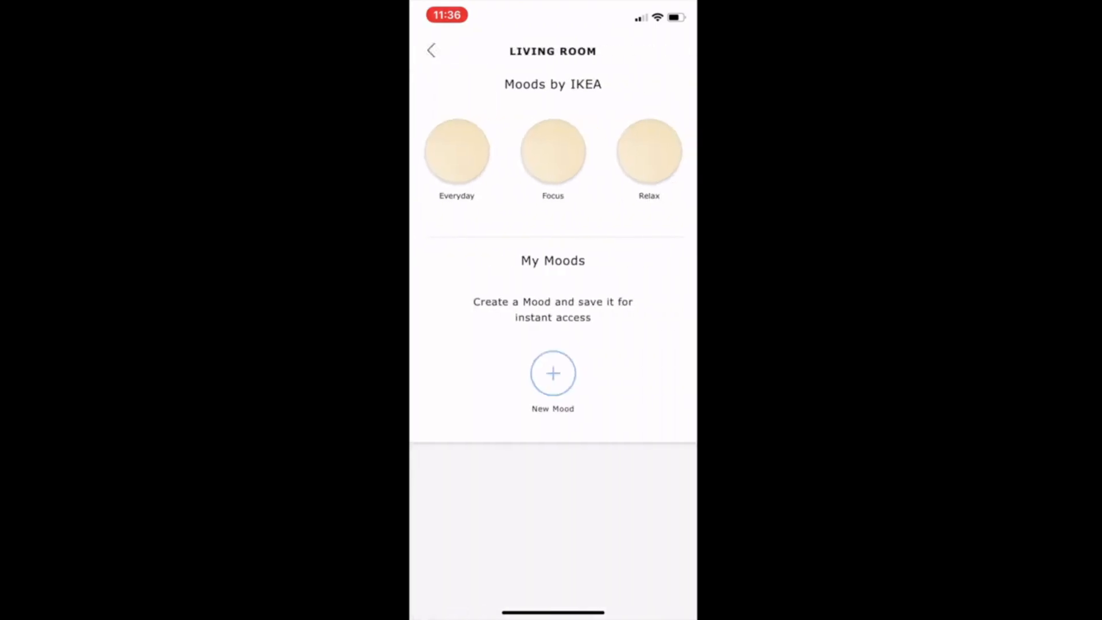
{"action": "left_click", "coordinate": [431, 51]}
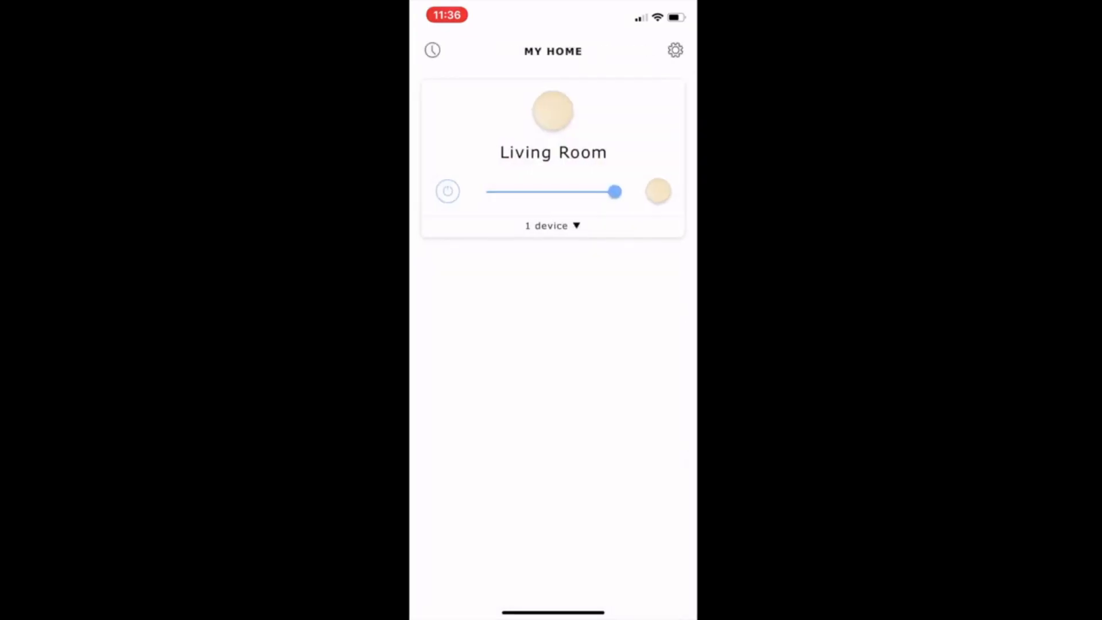
Dim the Living Room light to minimum, then raise it back to full.
{"action": "left_click_drag", "start_coordinate": [613, 191], "coordinate": [492, 191]}
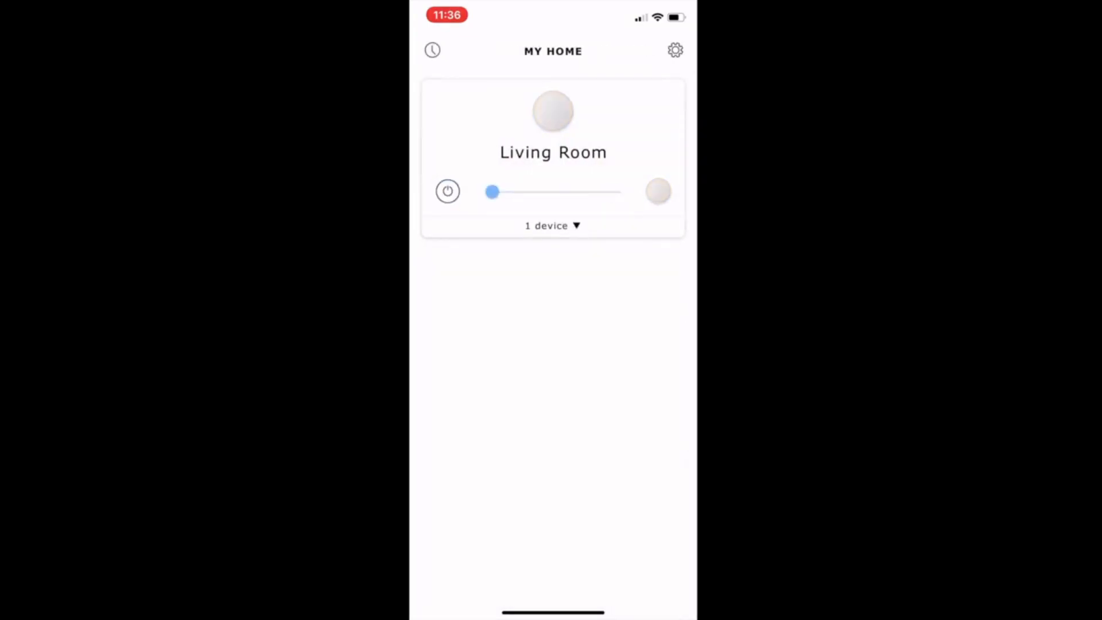
{"action": "left_click_drag", "start_coordinate": [492, 191], "coordinate": [614, 191]}
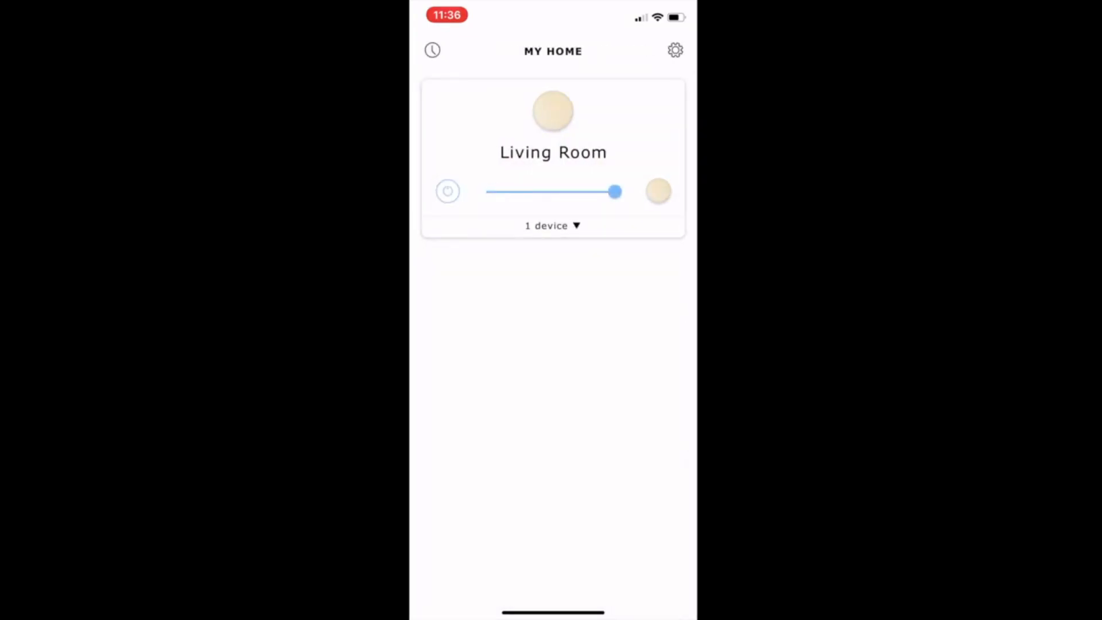
{"action": "left_click", "coordinate": [674, 50]}
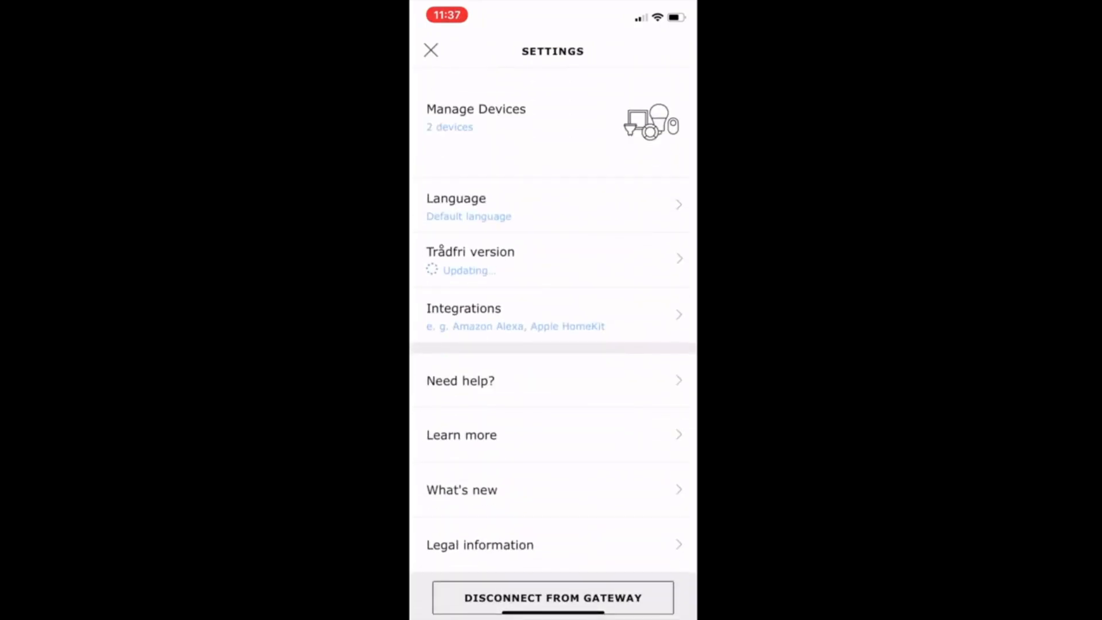
Check the Trådfri version details and the language options in Settings.
{"action": "left_click", "coordinate": [551, 258]}
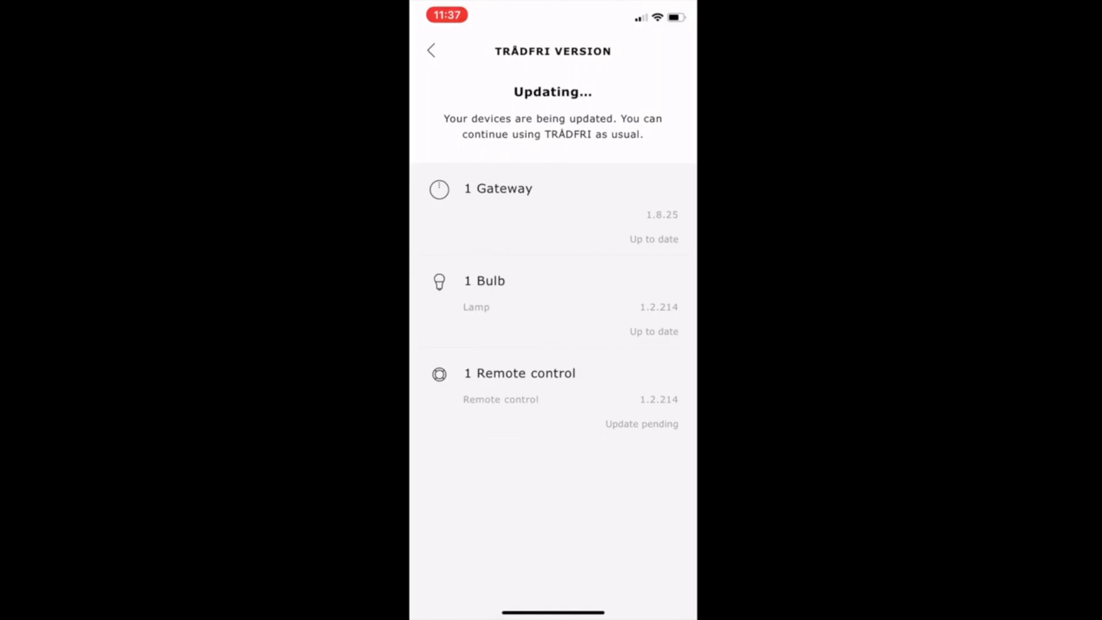
{"action": "left_click", "coordinate": [431, 51]}
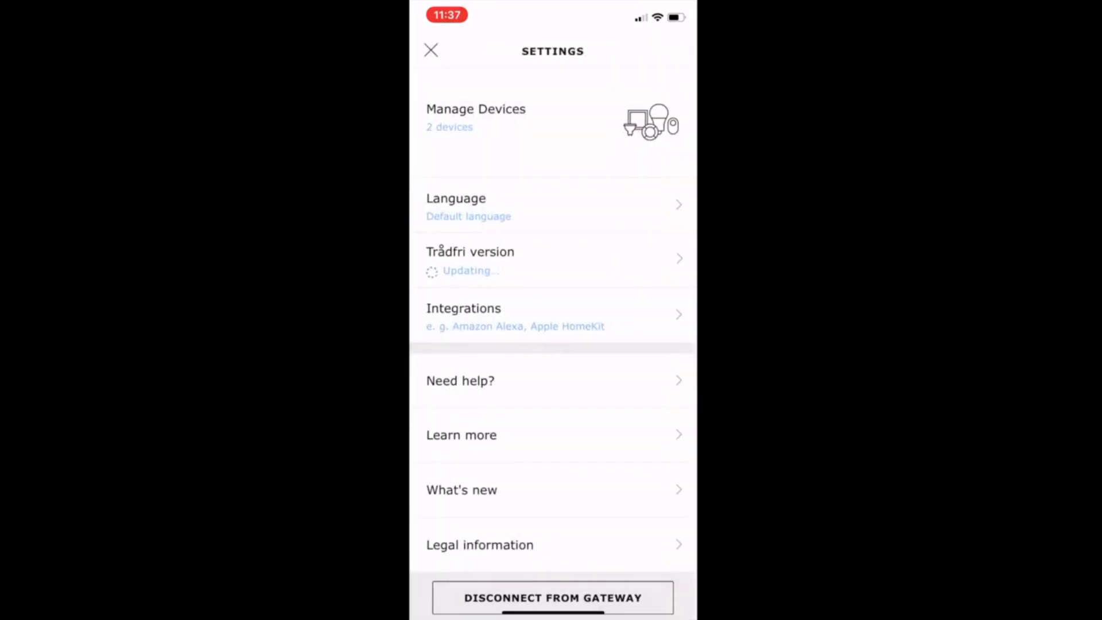
{"action": "left_click", "coordinate": [552, 207]}
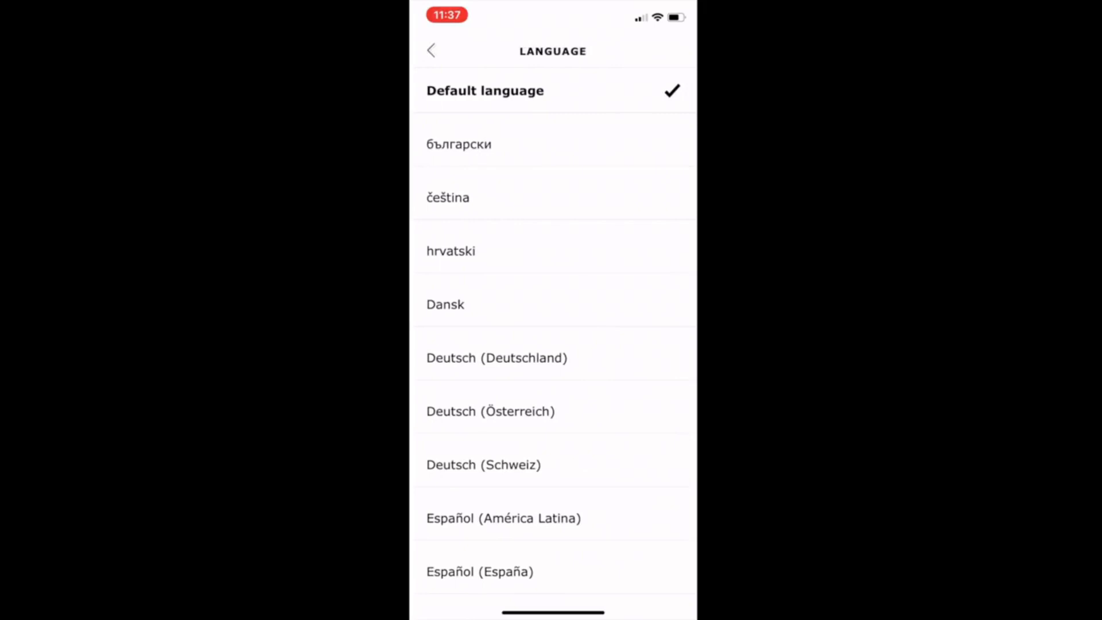
{"action": "left_click", "coordinate": [431, 51]}
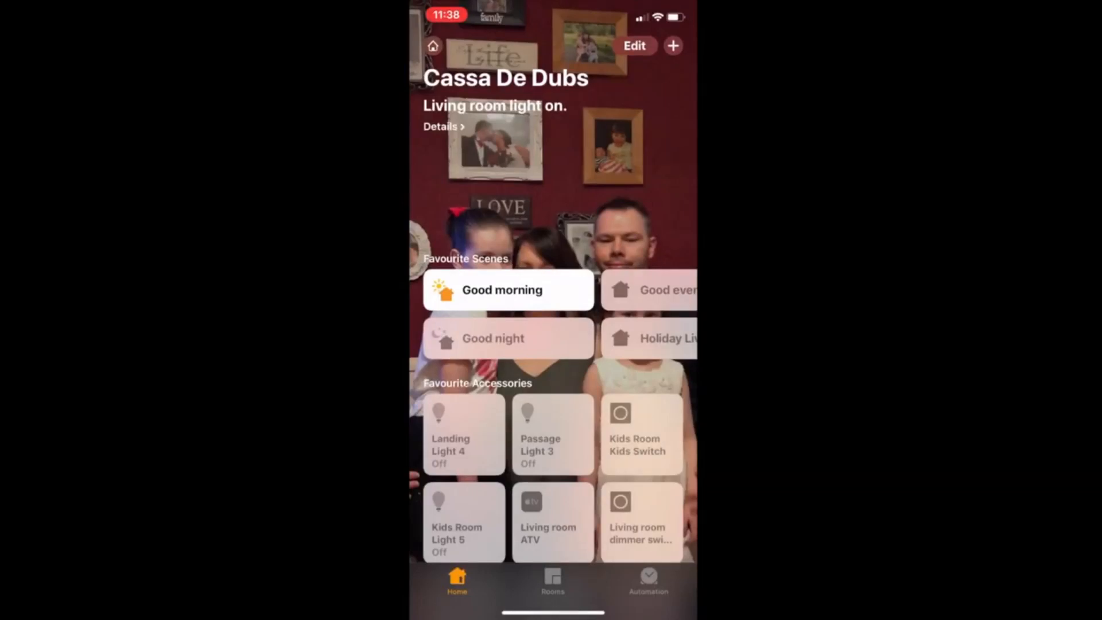
Begin adding an accessory in Apple Home and start entering the setup code.
{"action": "left_click", "coordinate": [673, 46]}
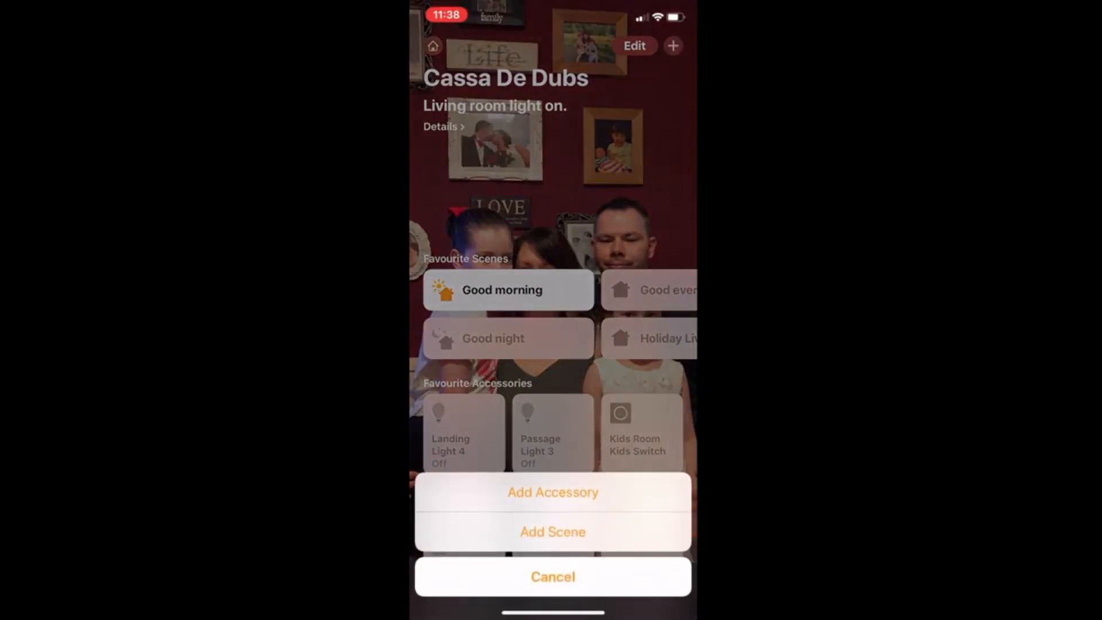
{"action": "left_click", "coordinate": [552, 492]}
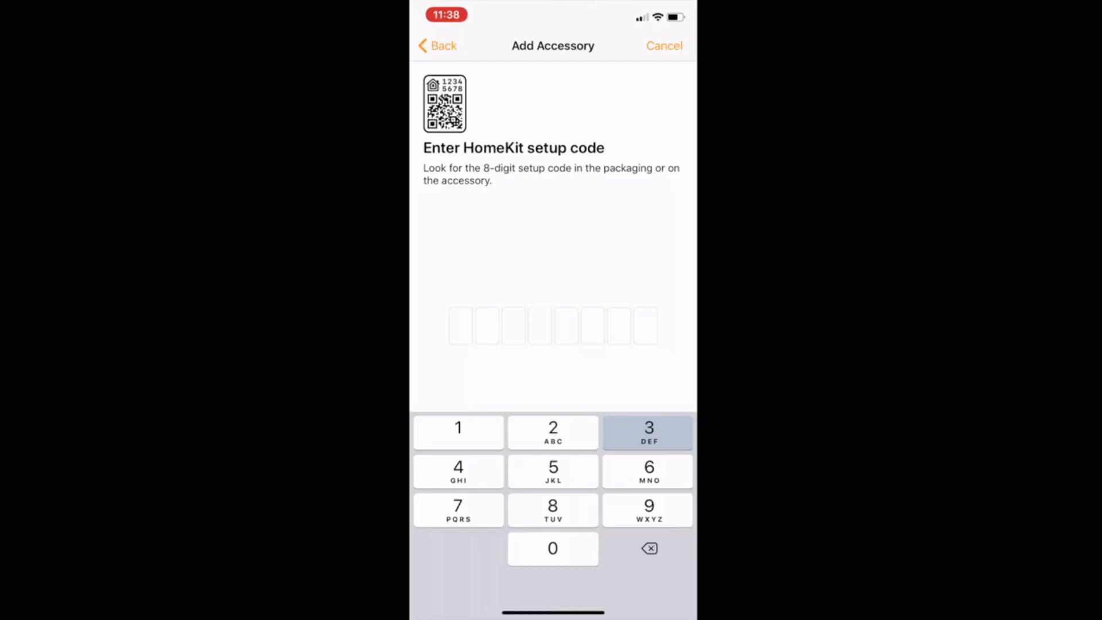
{"action": "left_click", "coordinate": [552, 548]}
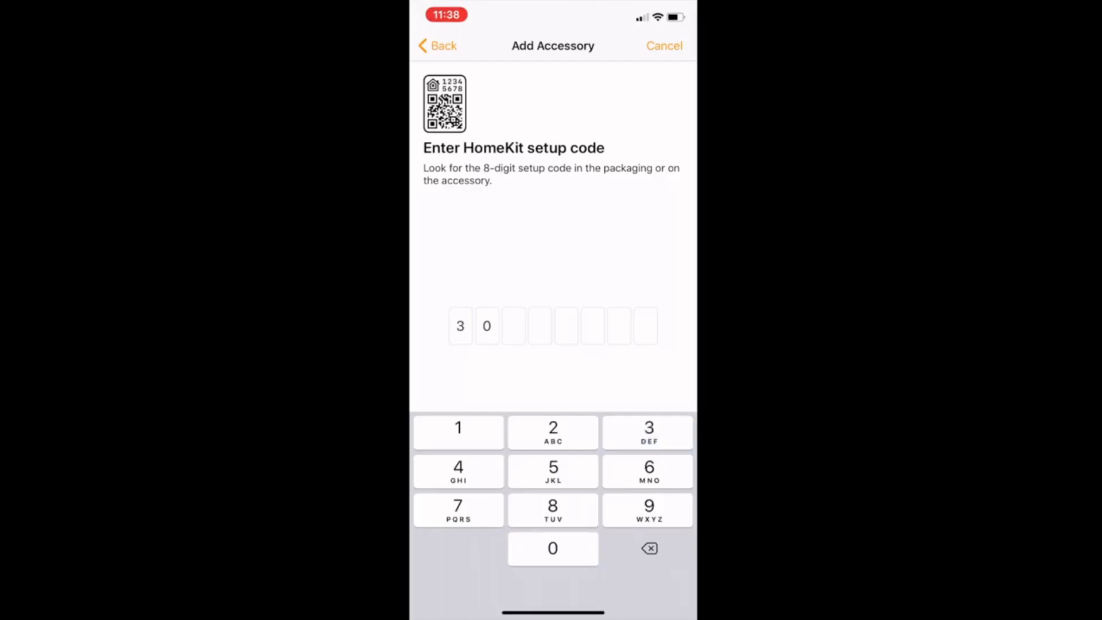